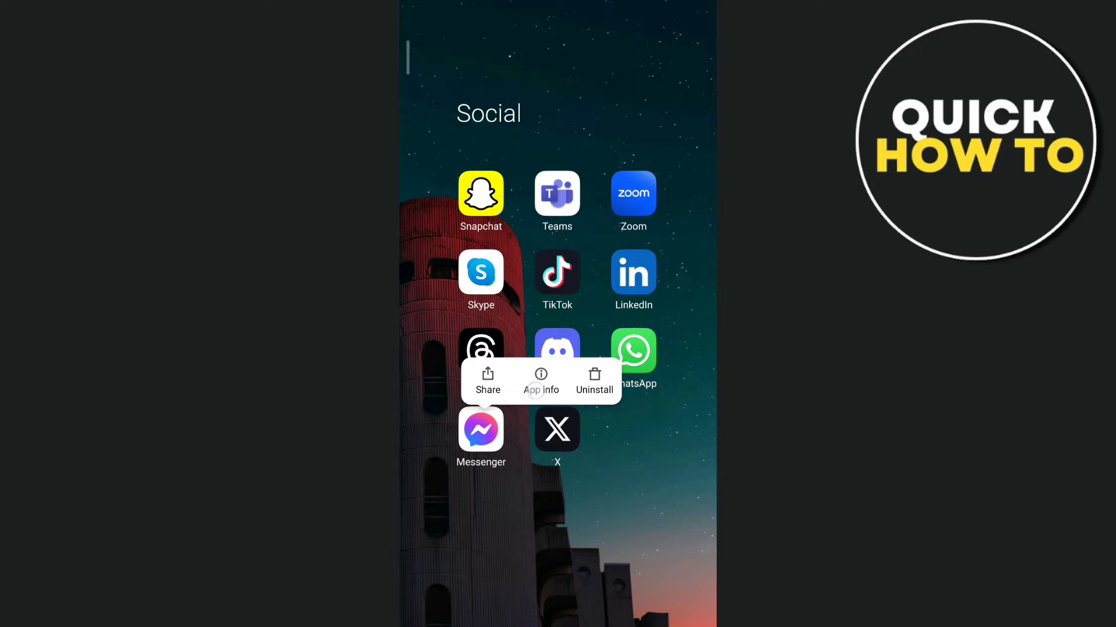
Open Messenger's App info and its Storage page showing 30.47 MB cache.
click(541, 380)
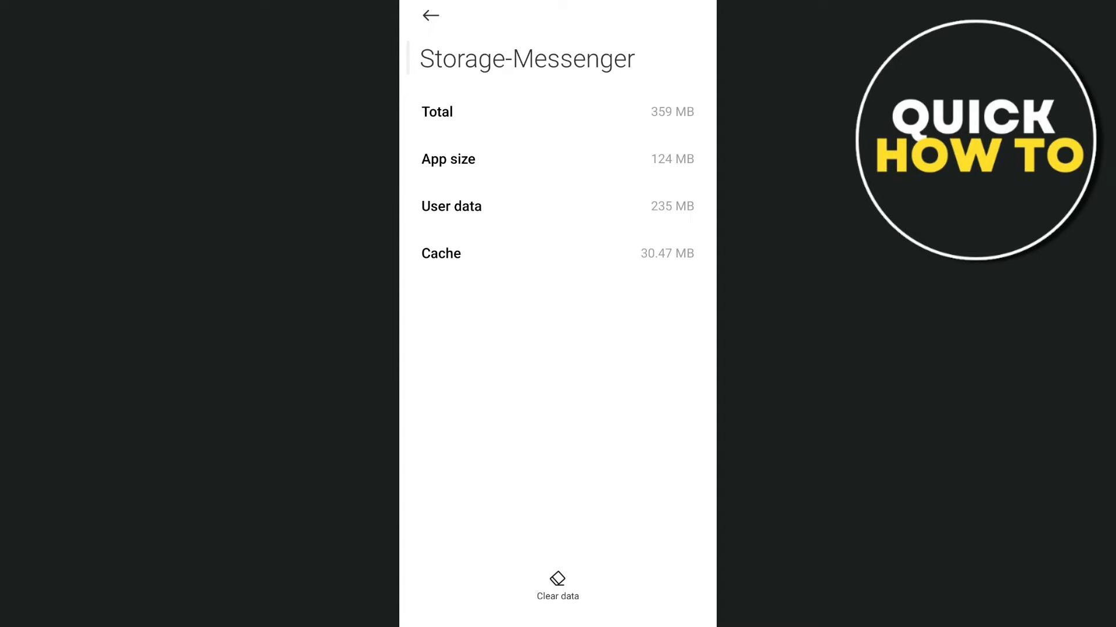
Clear Messenger's 30.47 MB cache, then clear all its user data.
click(557, 583)
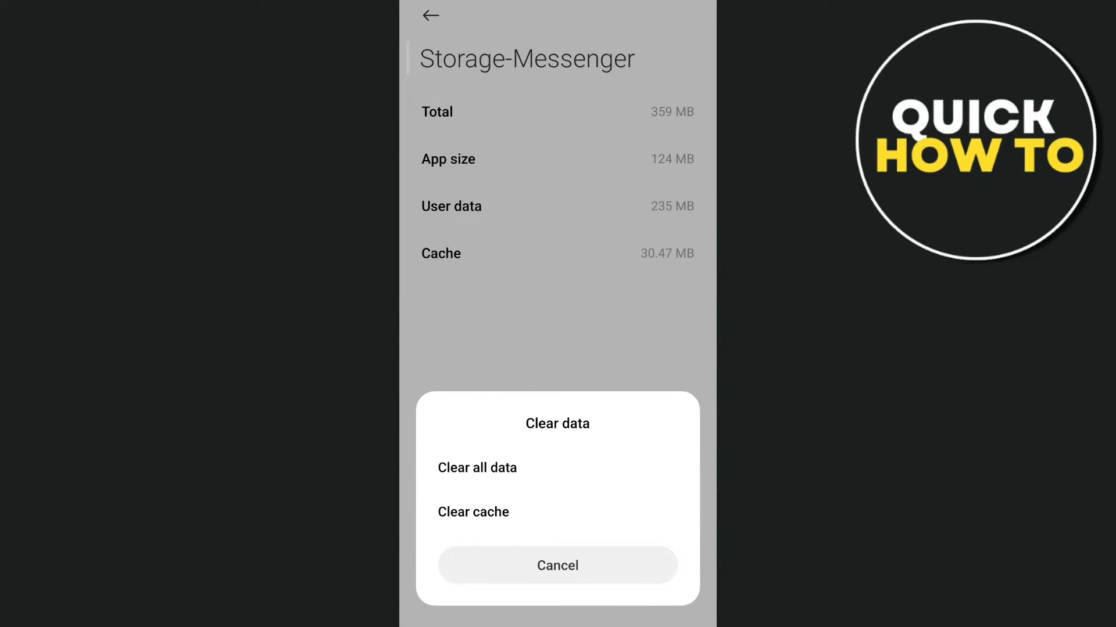
click(473, 512)
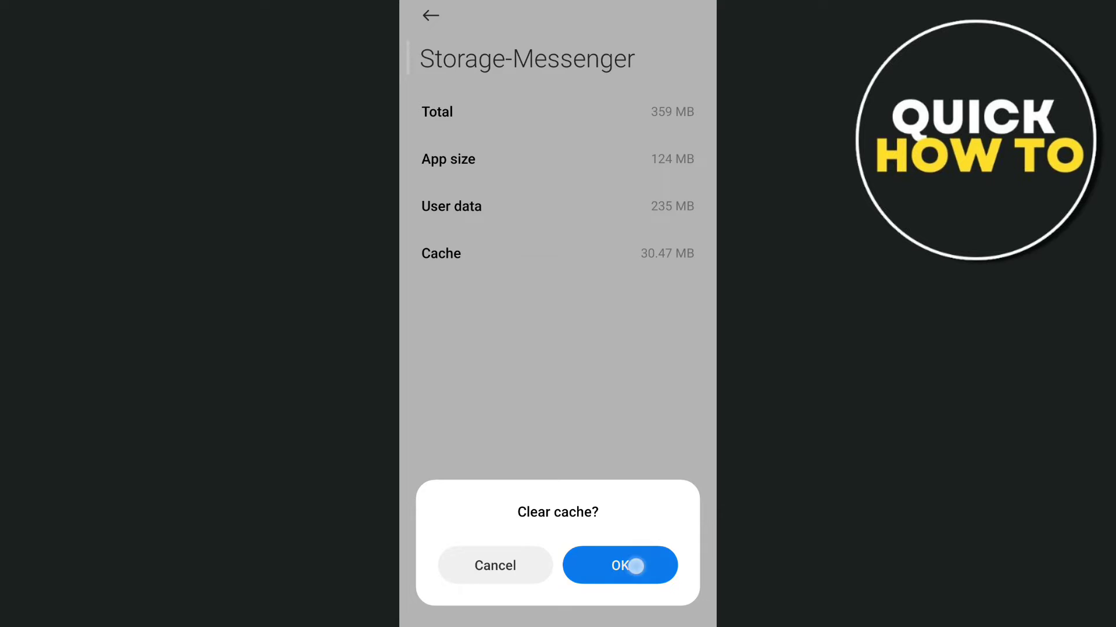
click(636, 566)
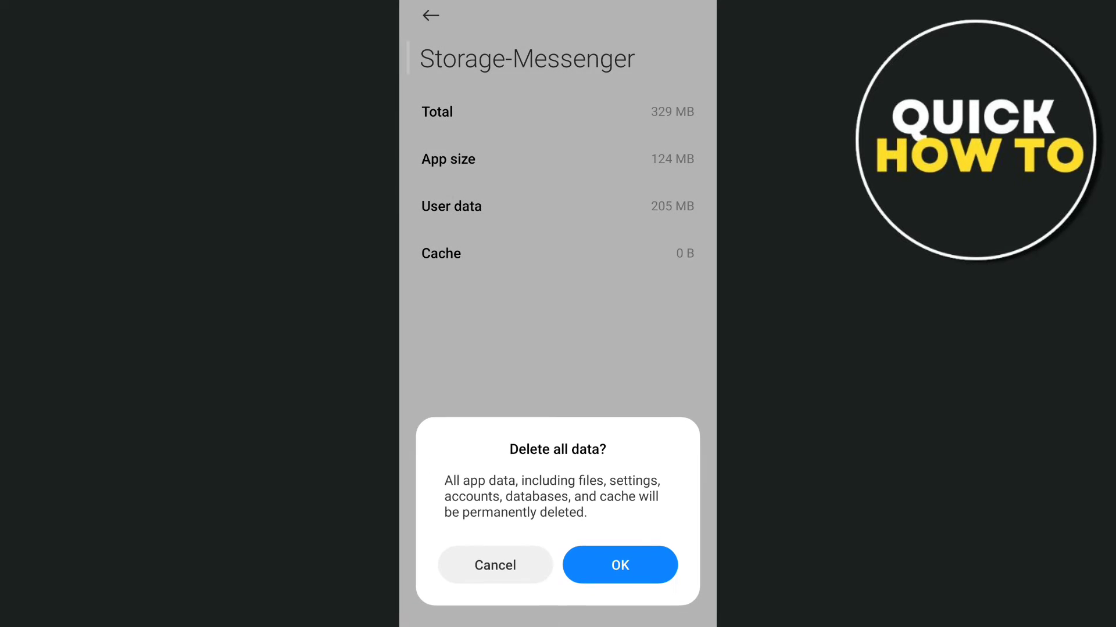
click(620, 565)
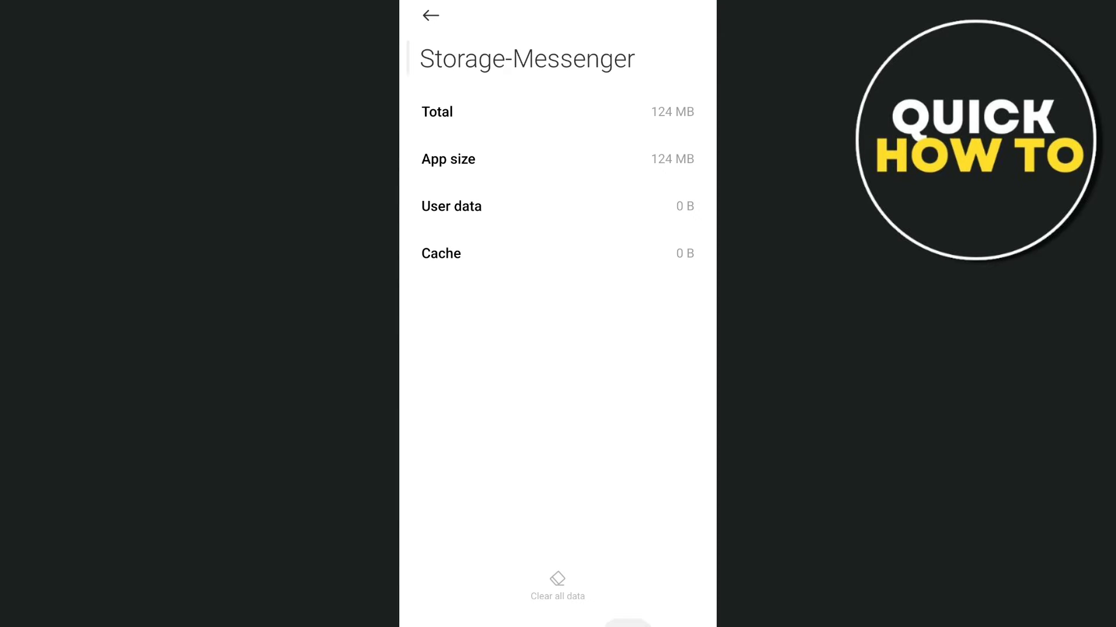
Allow Messenger's Calendar permission and return to its permission list.
click(433, 32)
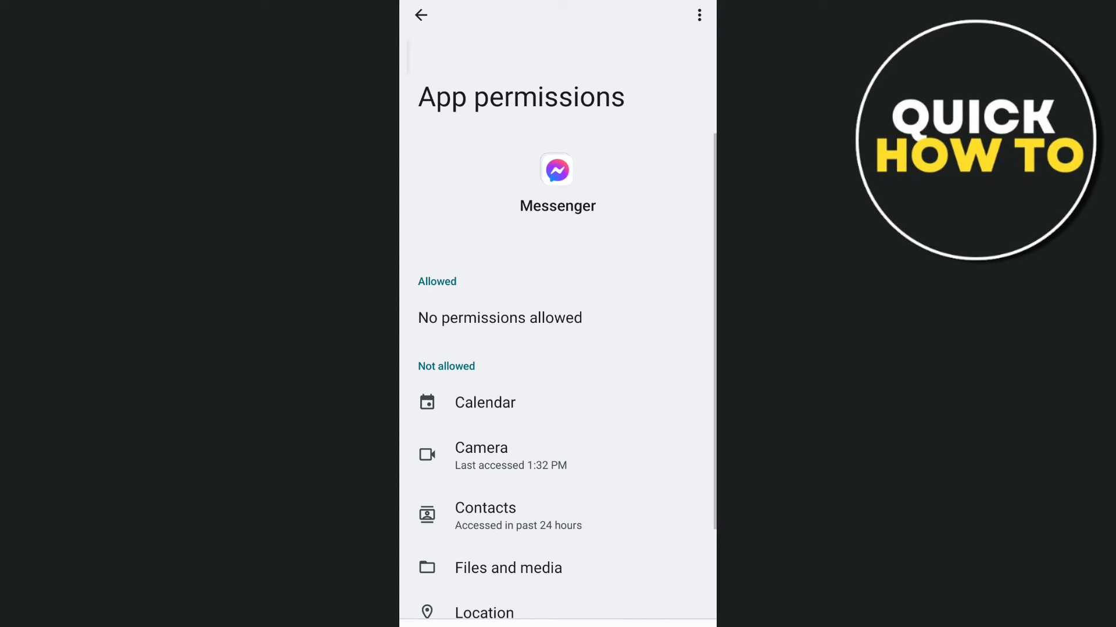
click(484, 403)
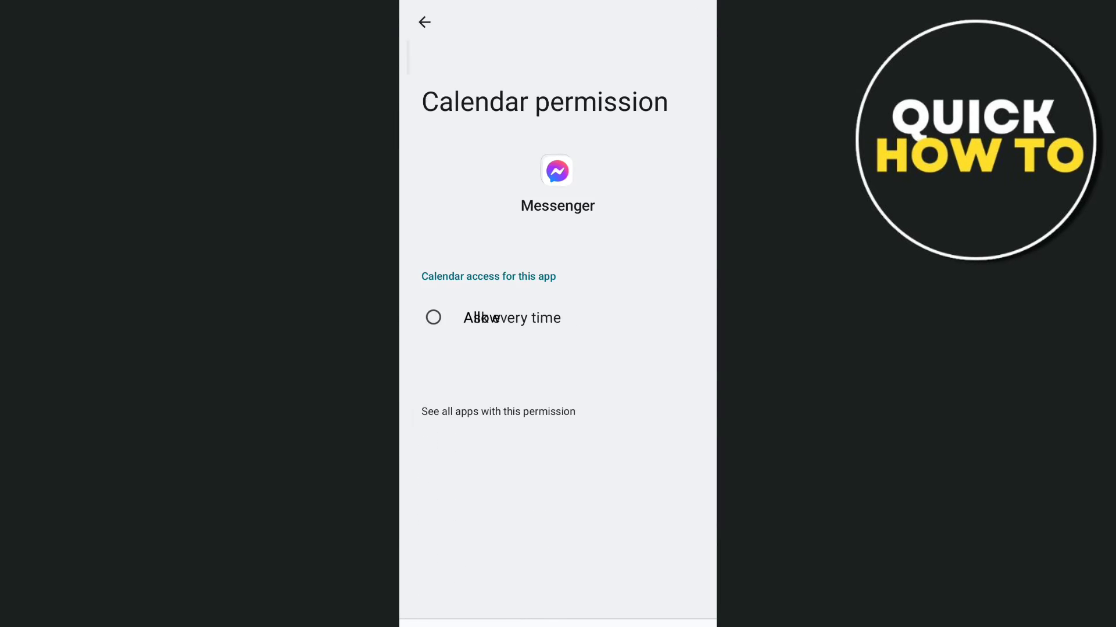
click(430, 318)
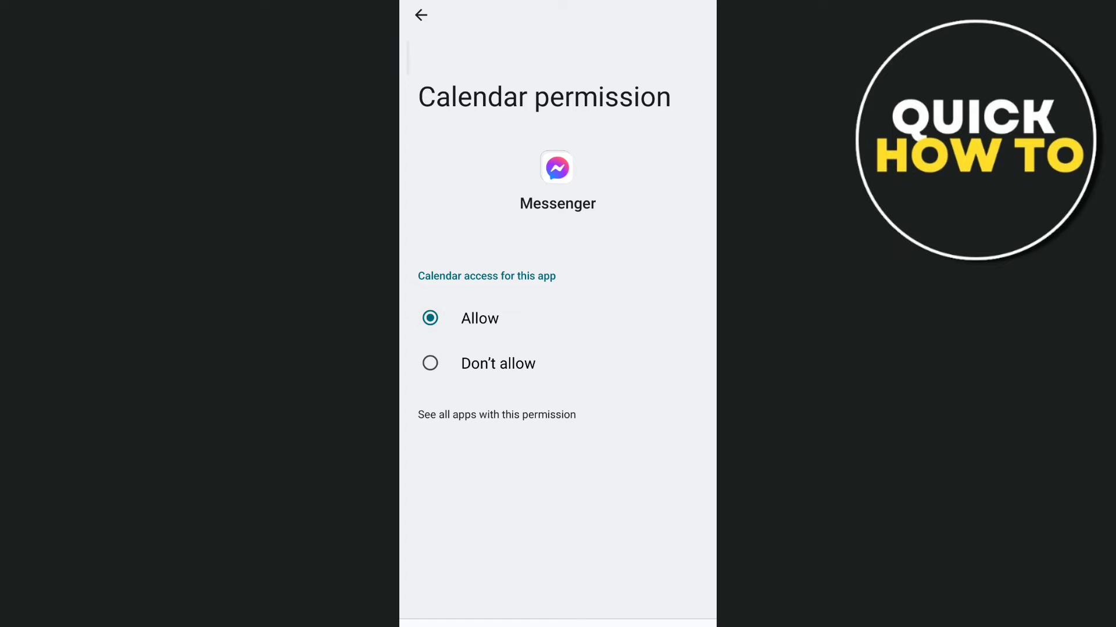
click(421, 15)
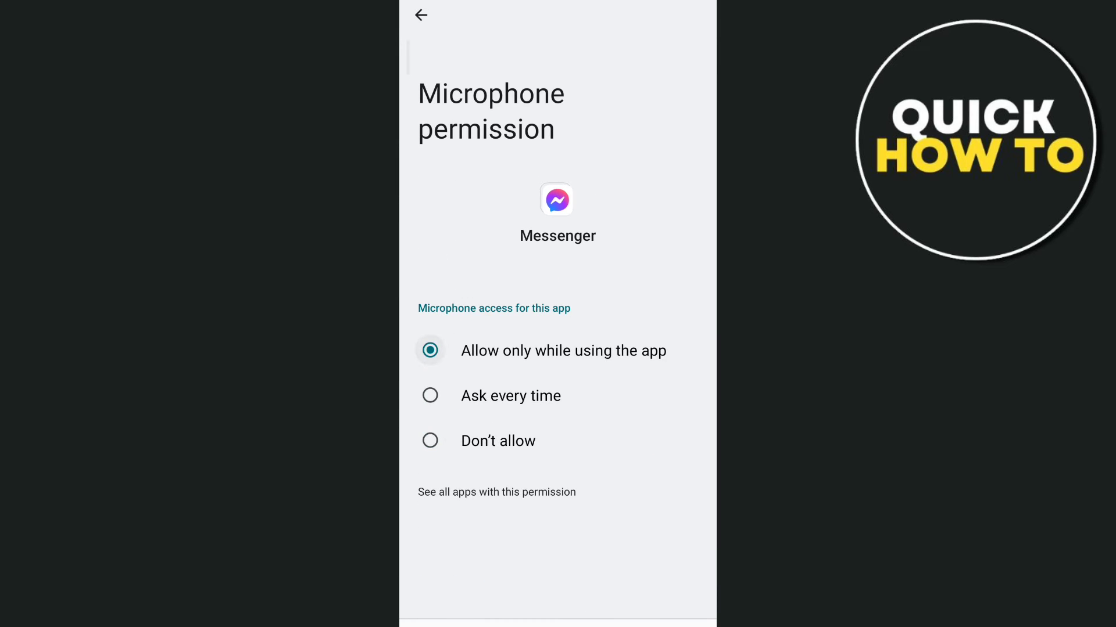
click(425, 15)
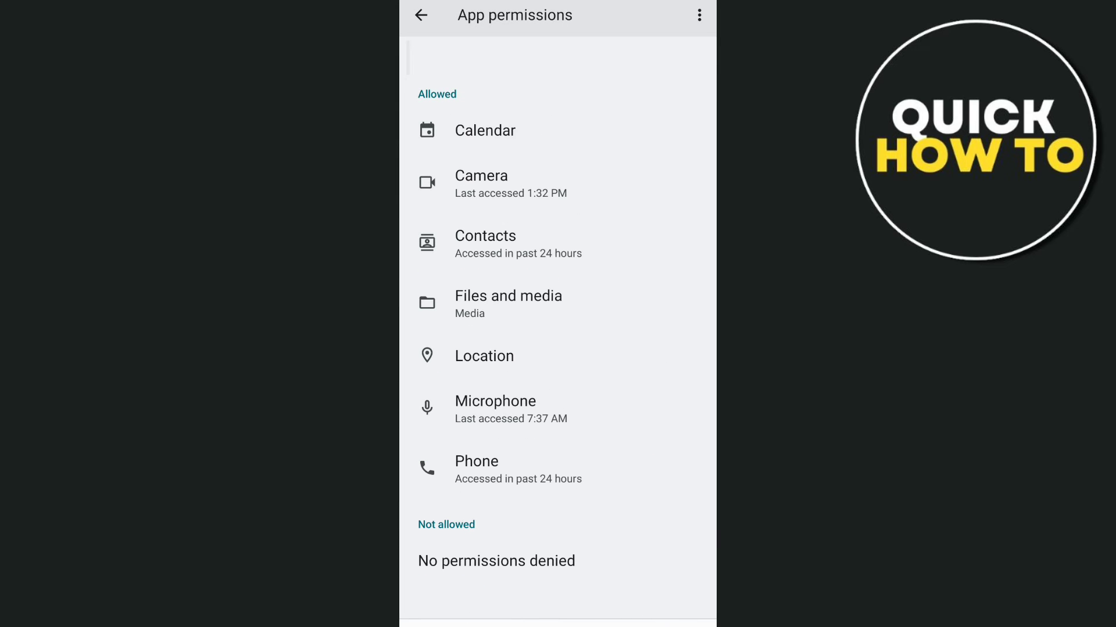